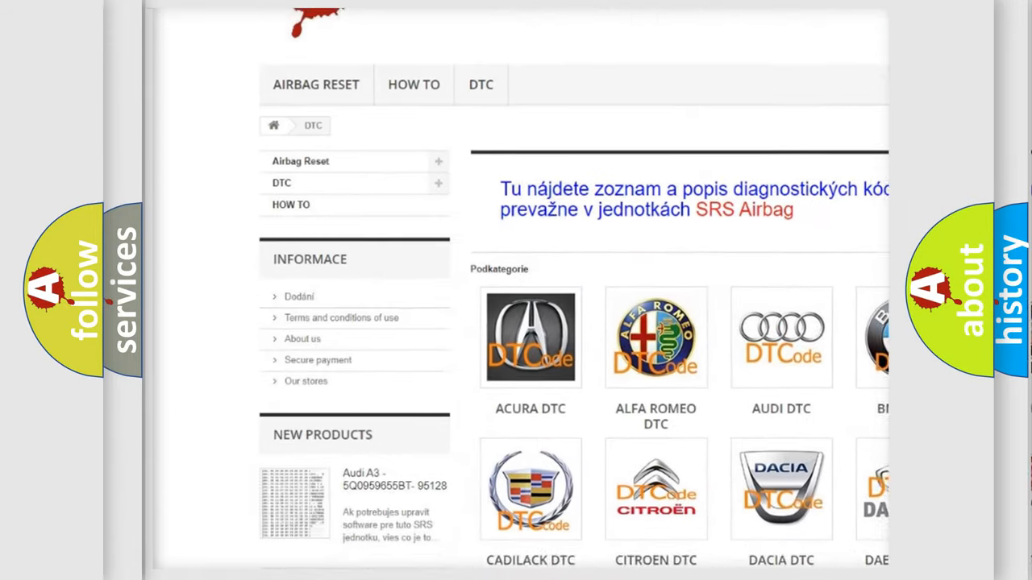
pyautogui.scroll(-3)
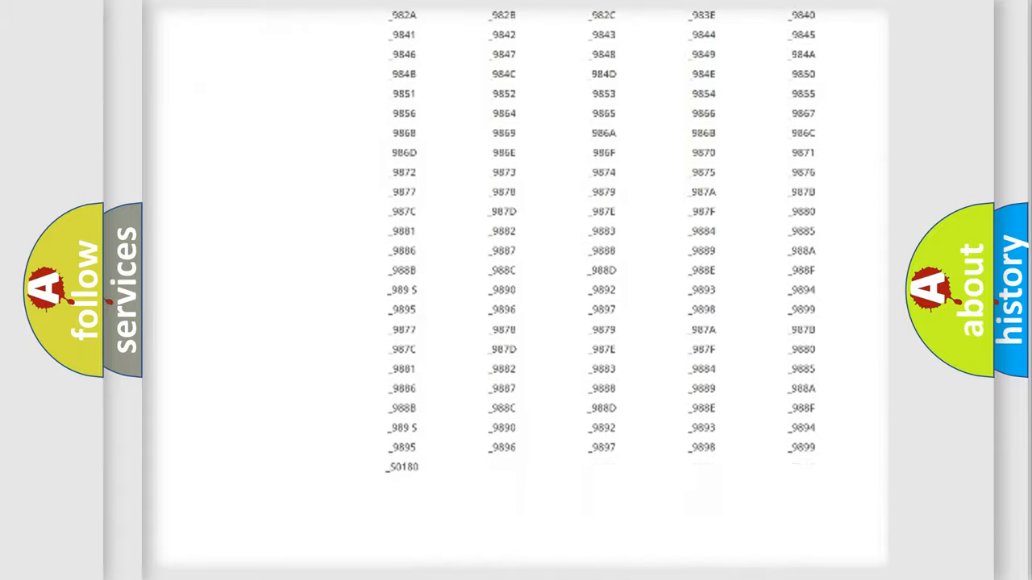
pyautogui.scroll(3)
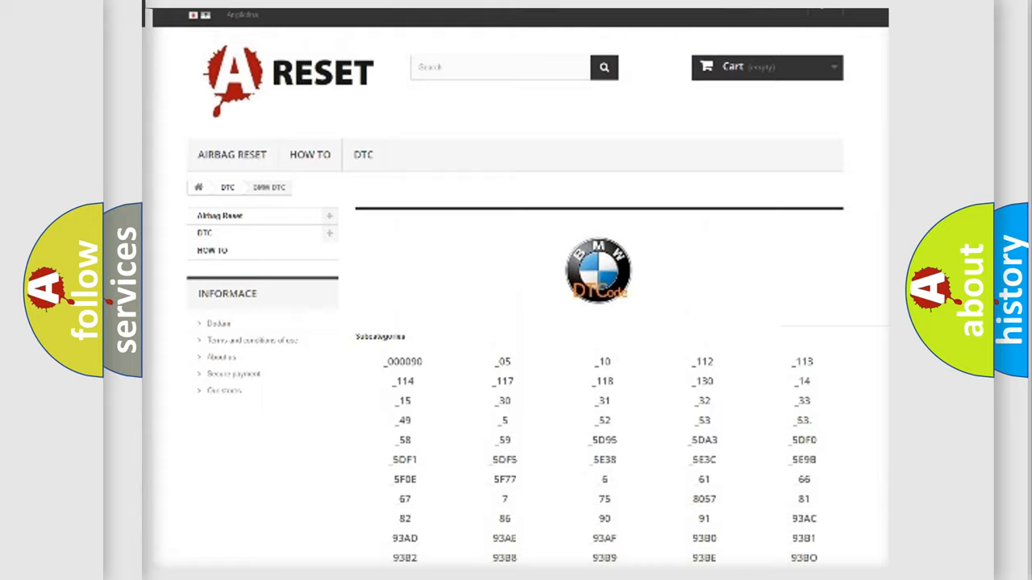